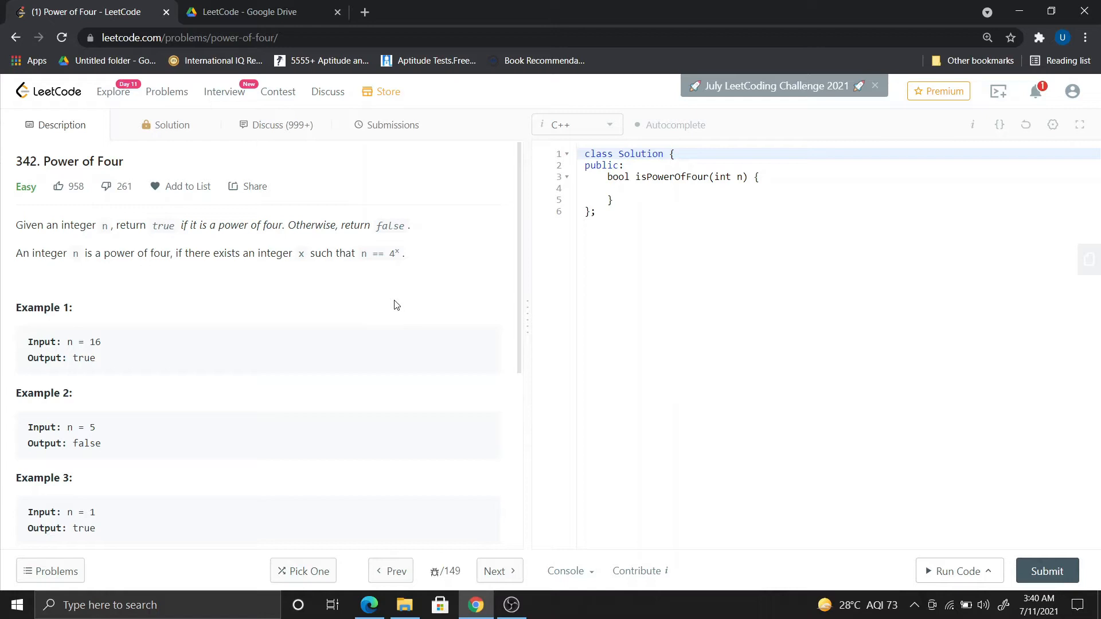
pyautogui.moveTo(339, 302)
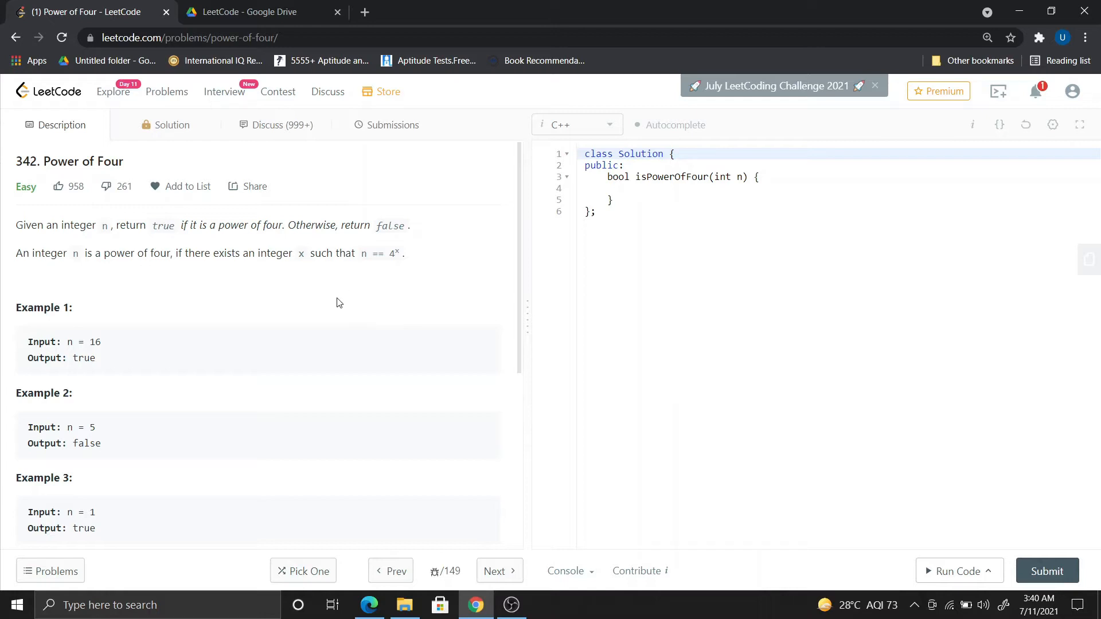
pyautogui.moveTo(291, 310)
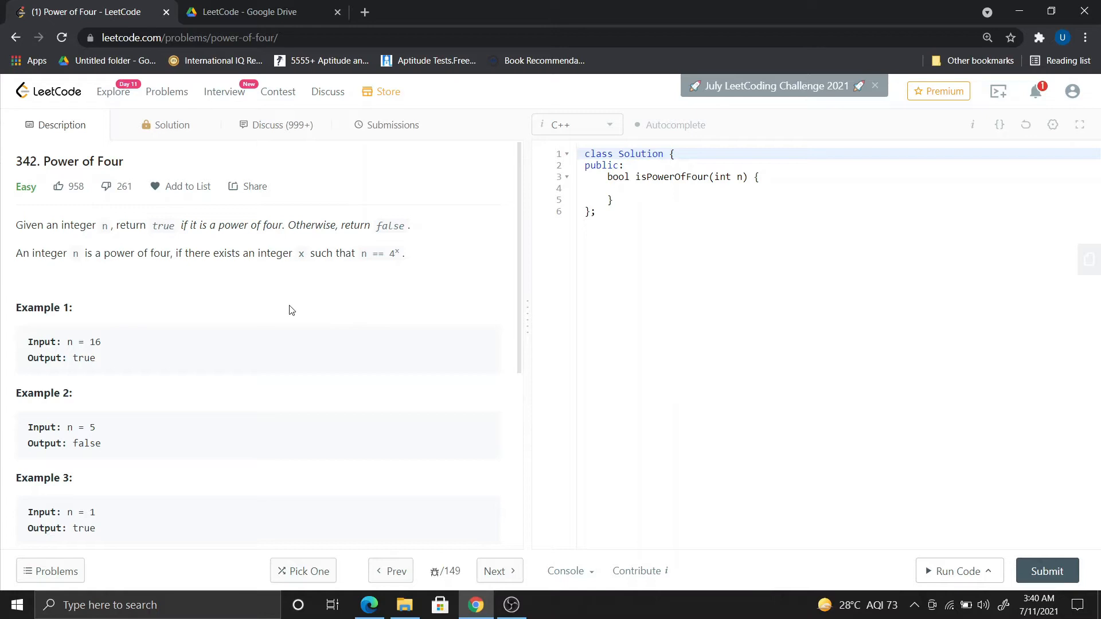
pyautogui.moveTo(306, 368)
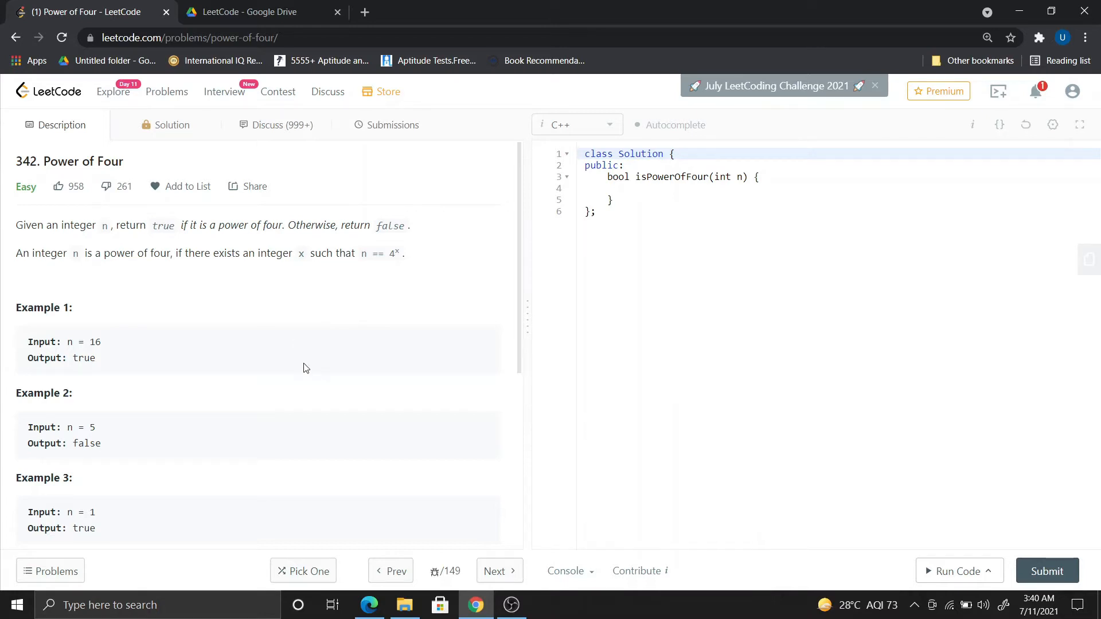
pyautogui.moveTo(13, 235)
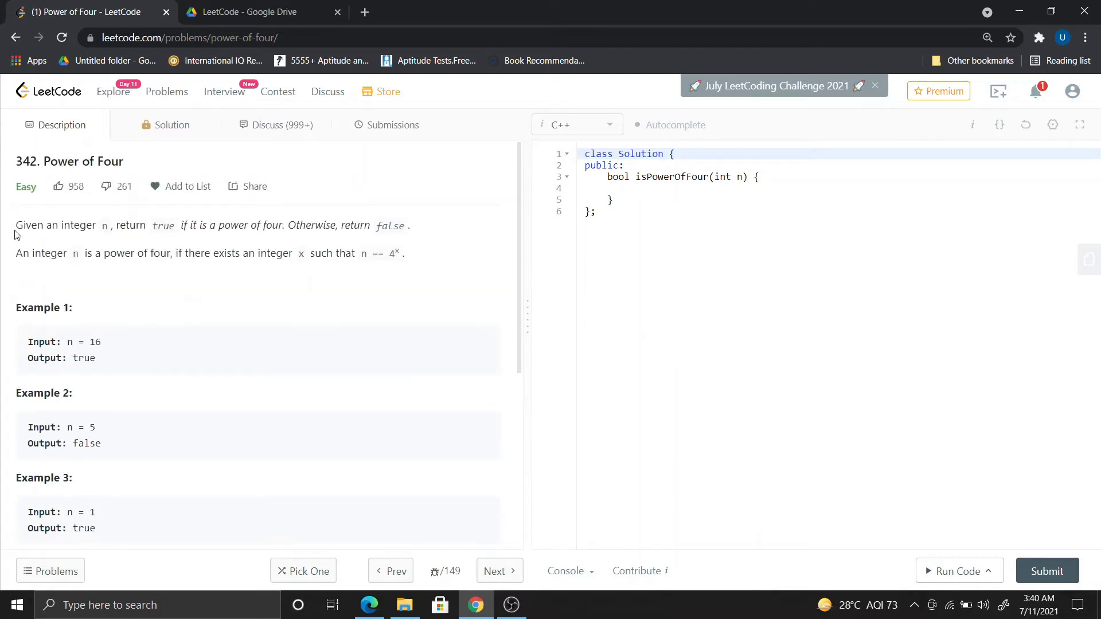
# Read through the Power of Four problem statement, scrolling down and back up
pyautogui.moveTo(15, 225); pyautogui.dragTo(403, 253)
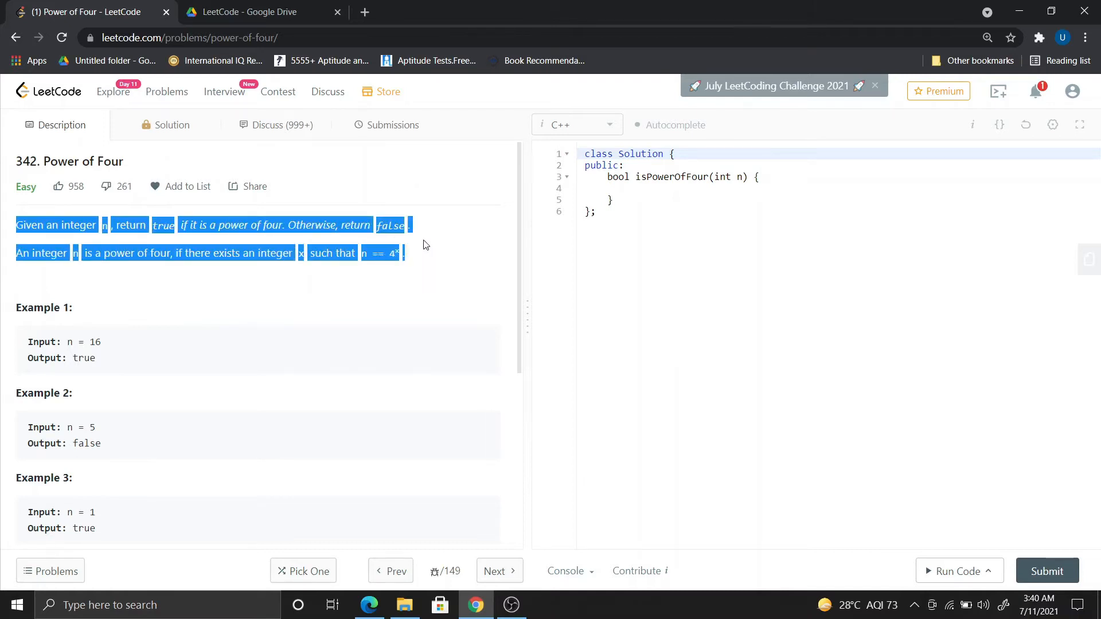
pyautogui.click(330, 297)
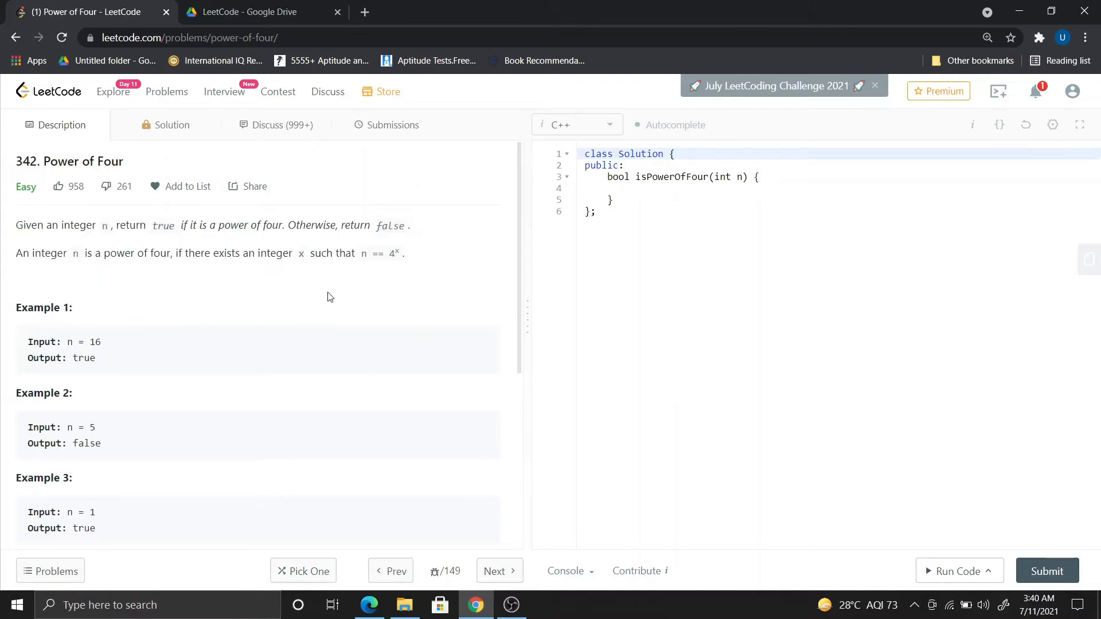
pyautogui.scroll(-3)
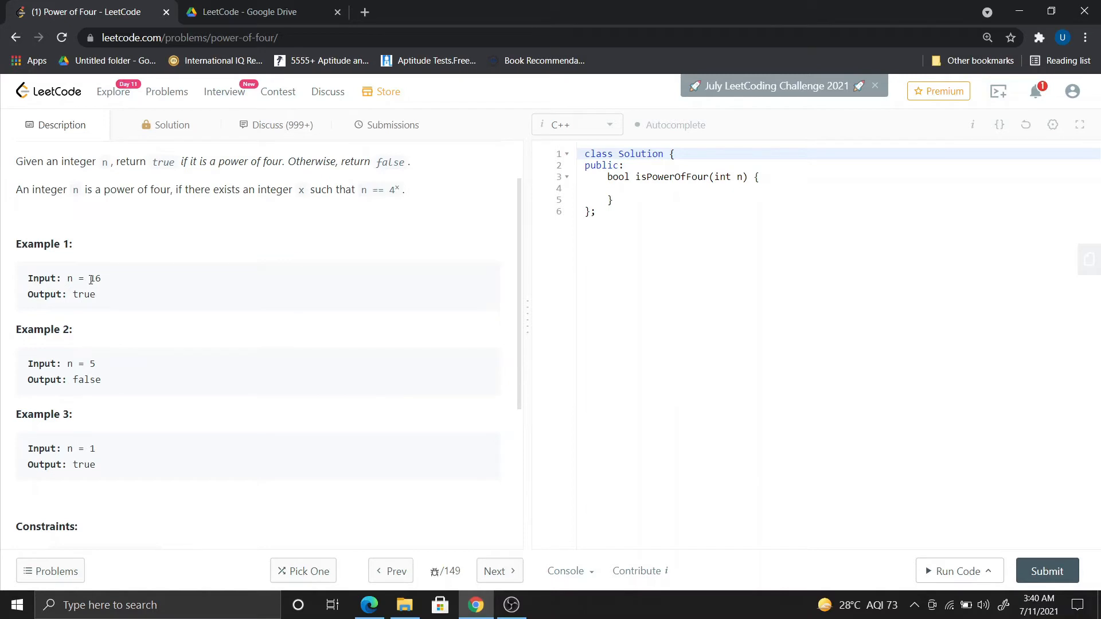
pyautogui.scroll(-3)
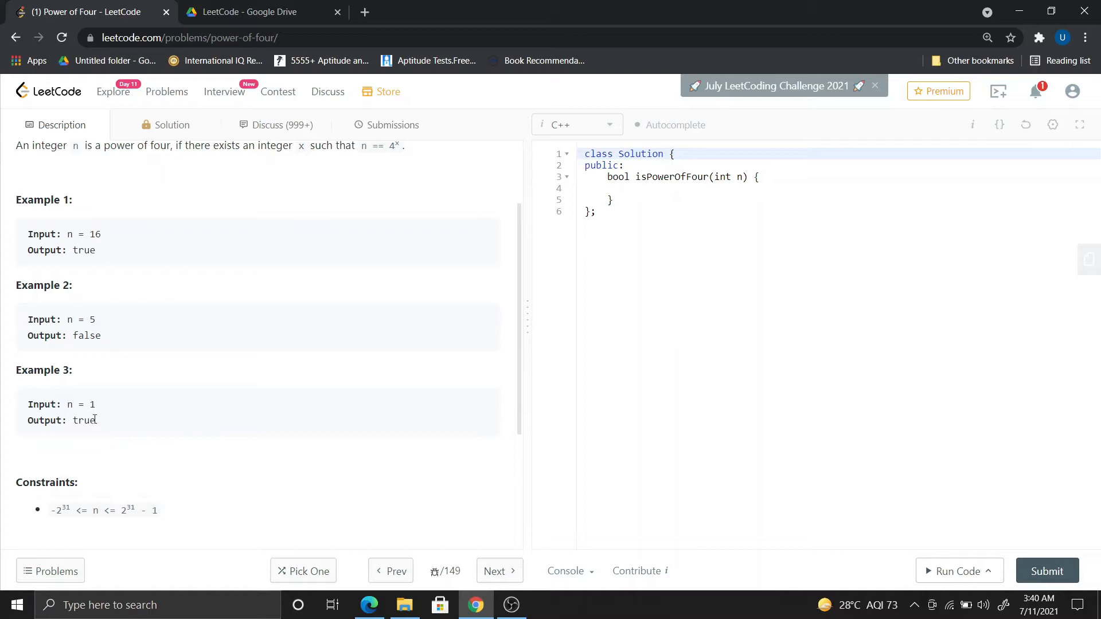
pyautogui.moveTo(246, 439)
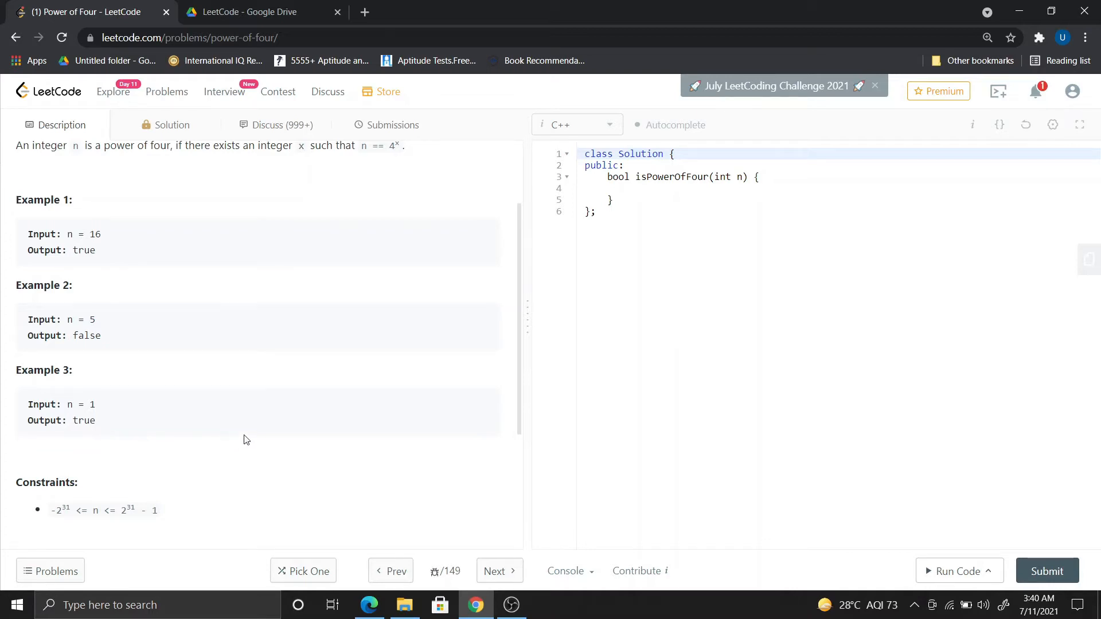
pyautogui.scroll(3)
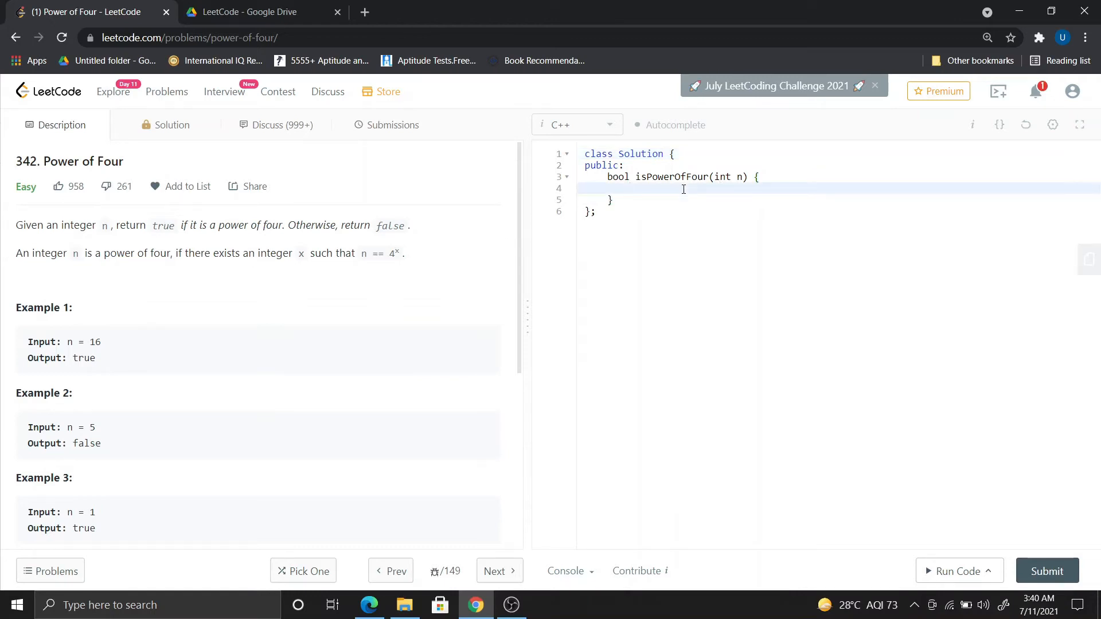
# Write the base cases 'if(n==1) return true;' and 'if(n<=0) return false;' in isPowerOfFour
pyautogui.click(682, 188)
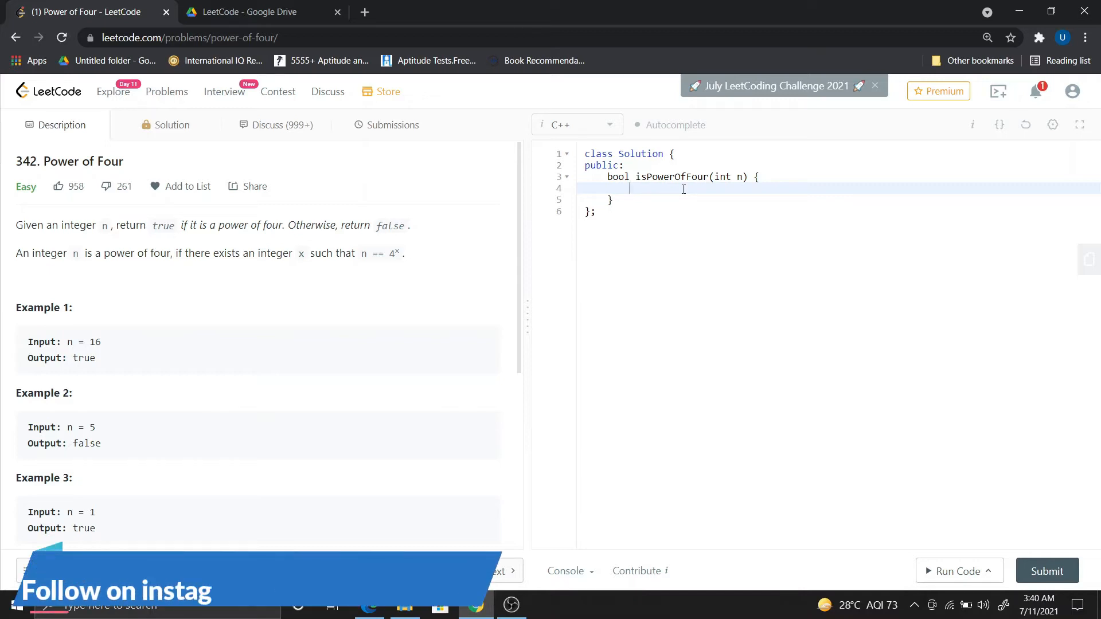
pyautogui.write('if(n==1')
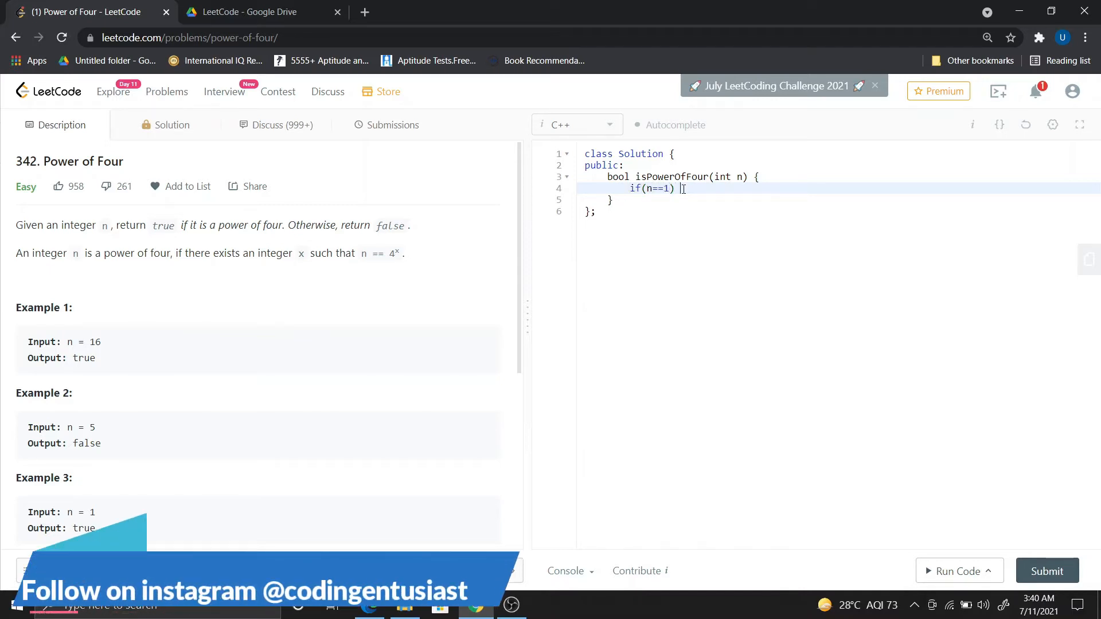
pyautogui.write('return')
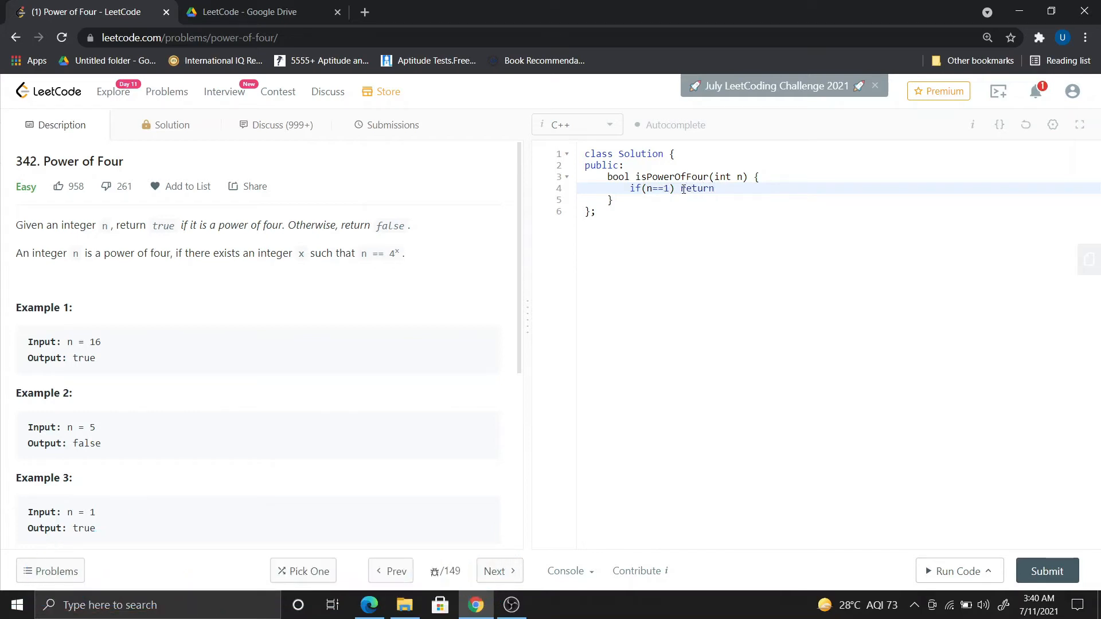
pyautogui.write('true;')
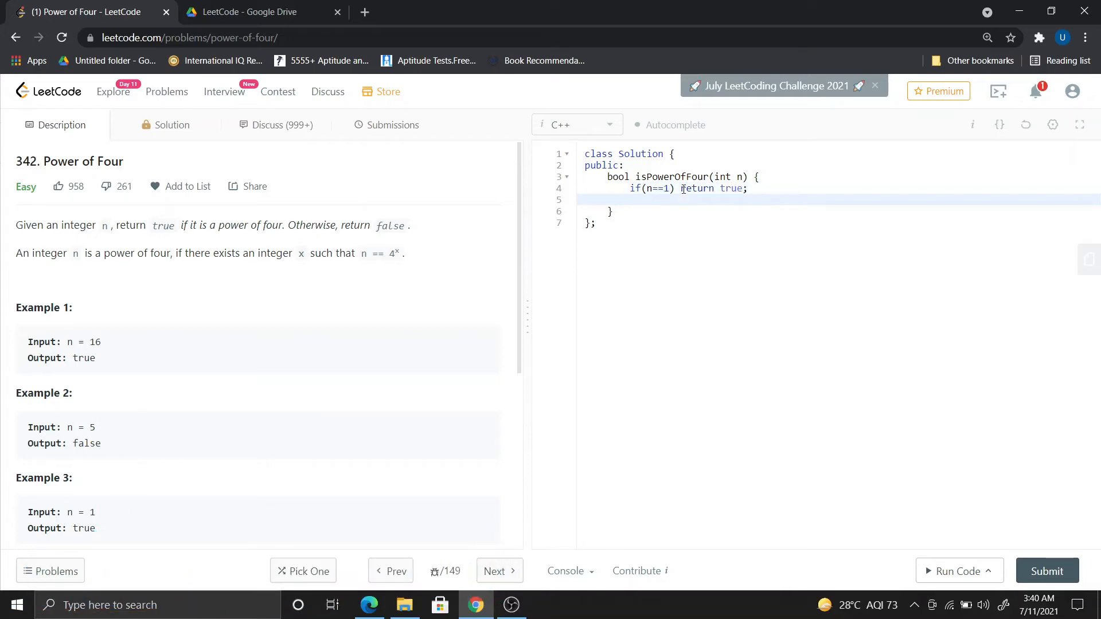
pyautogui.write('if()')
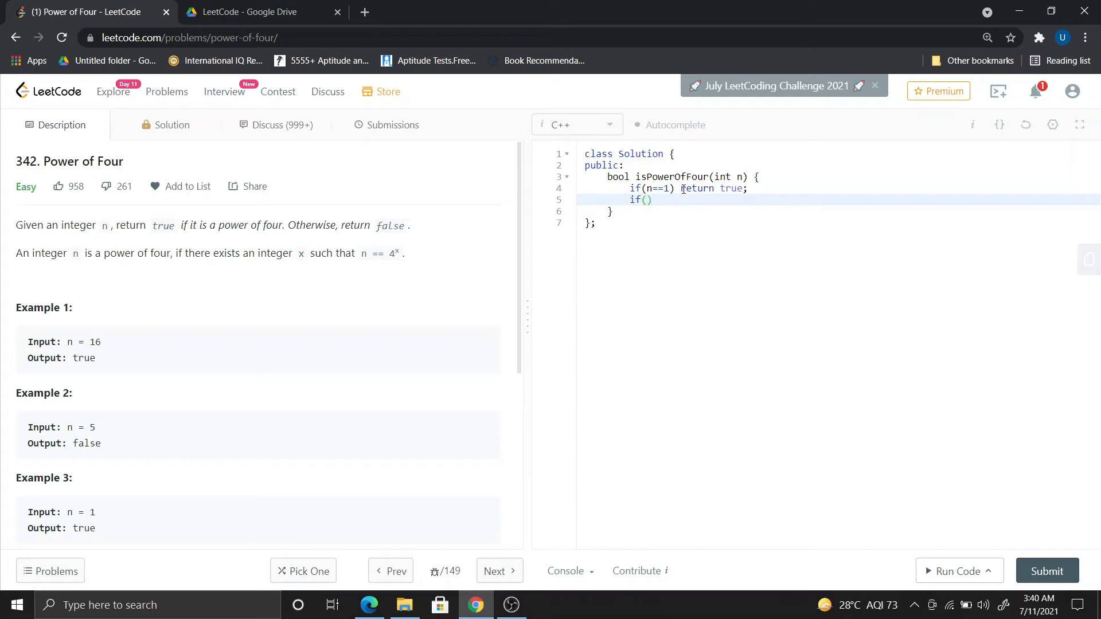
pyautogui.write('n<=0)')
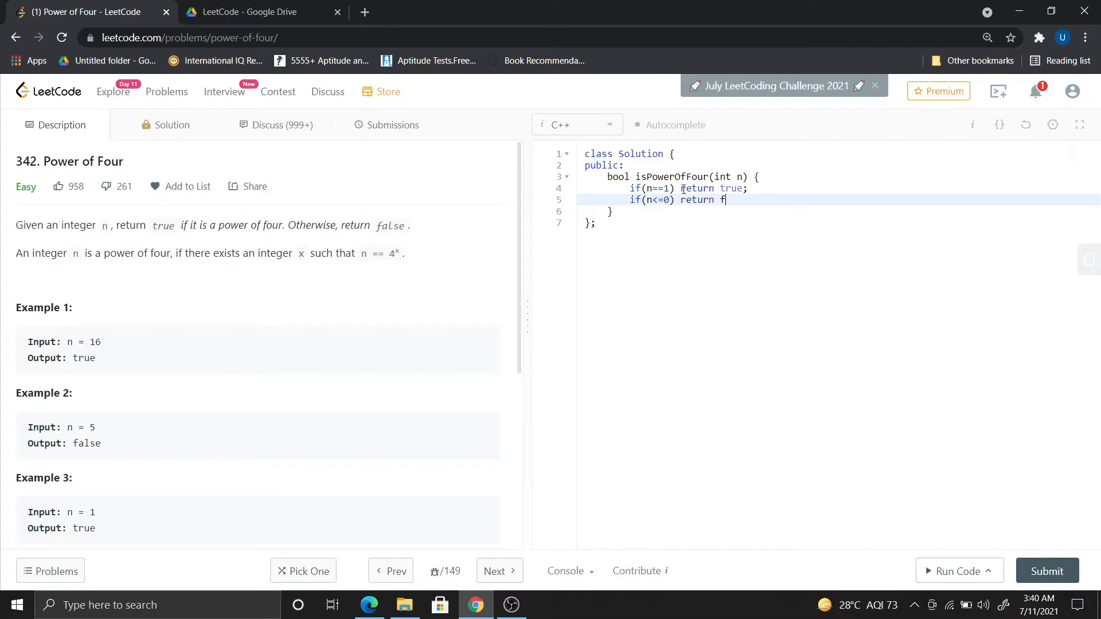
pyautogui.write('alse;')
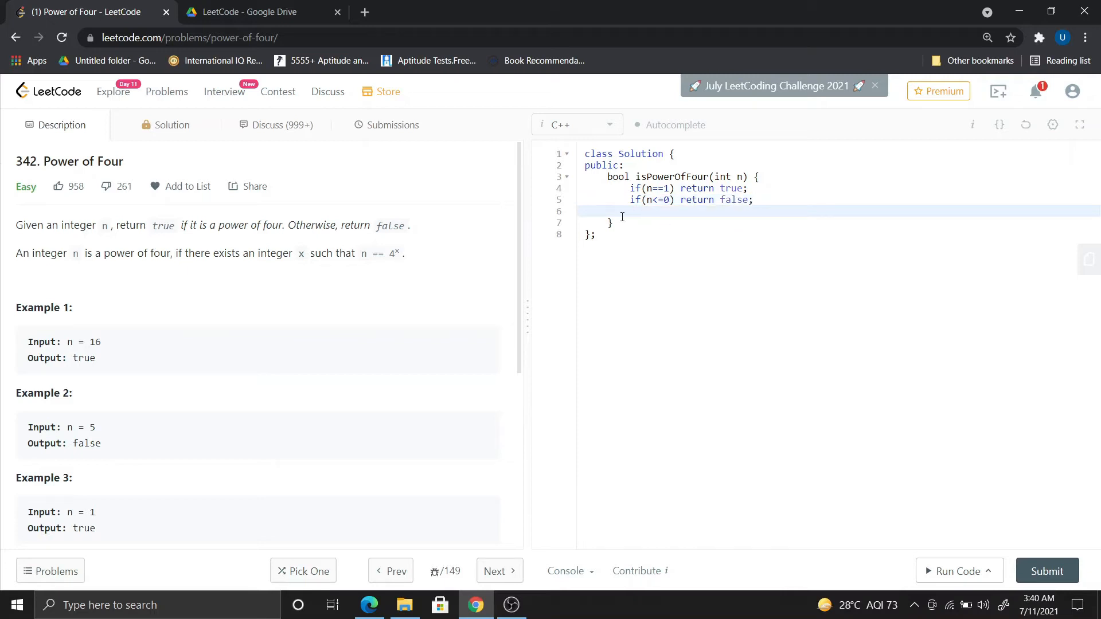
pyautogui.click(754, 200)
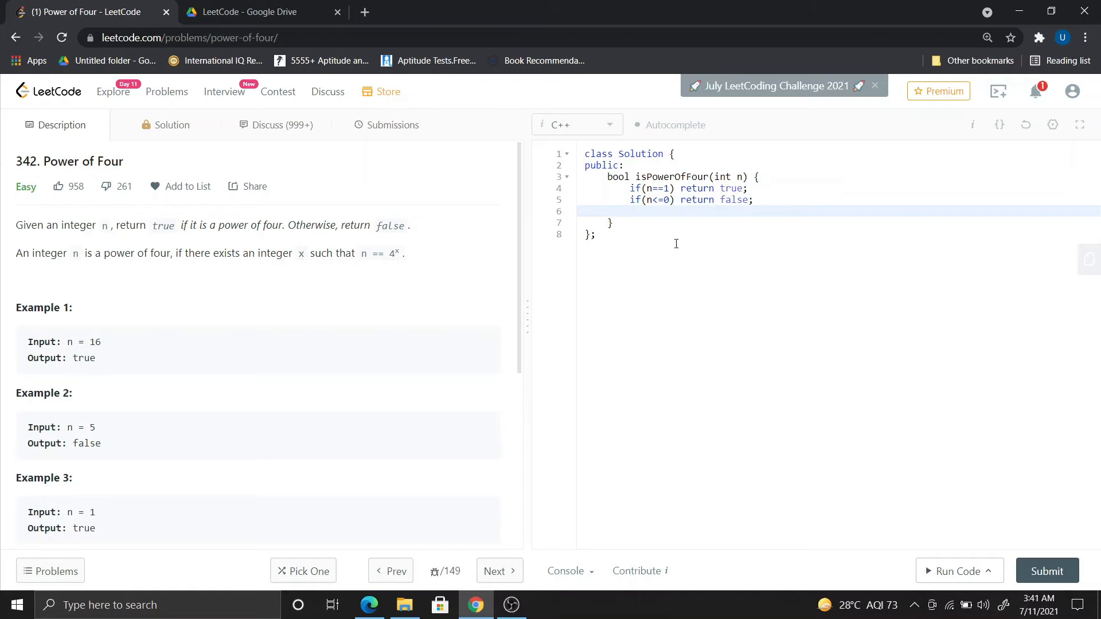
# Add 'if(n%4!=0) return false;' followed by the recursive 'return isPowerOfFour(n/4);'
pyautogui.write('if(')
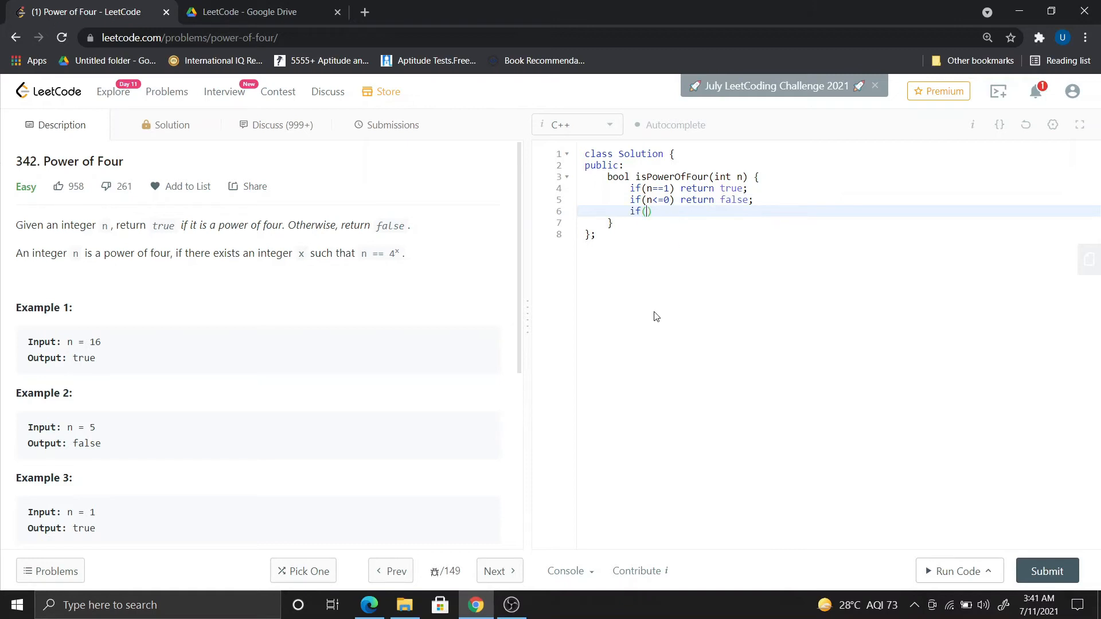
pyautogui.moveTo(629, 263)
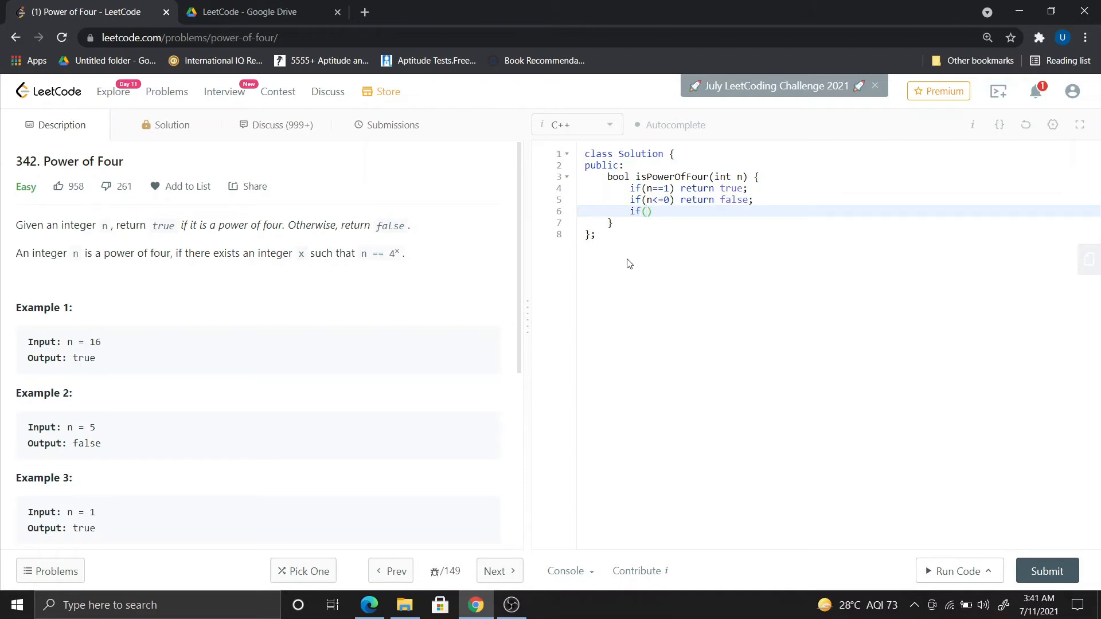
pyautogui.write('n%')
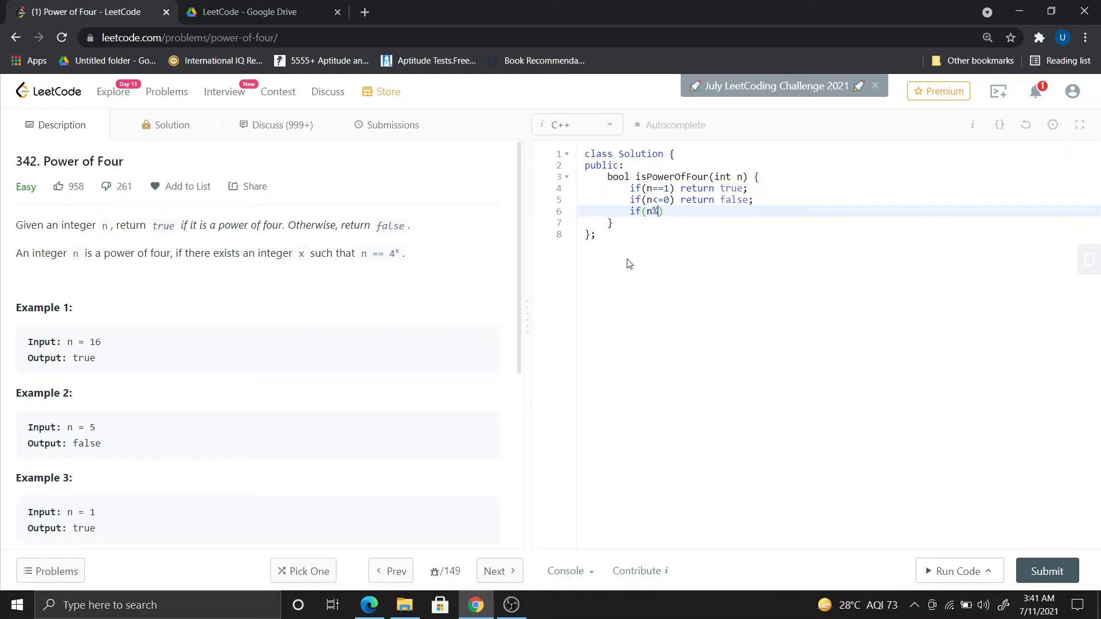
pyautogui.write('4!')
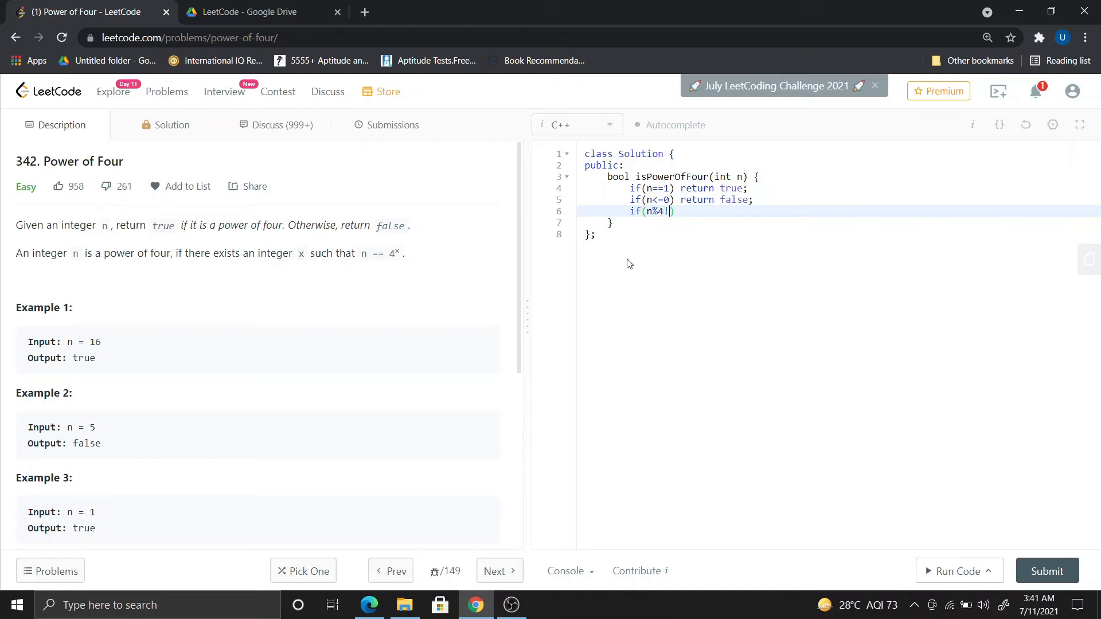
pyautogui.write('=0')
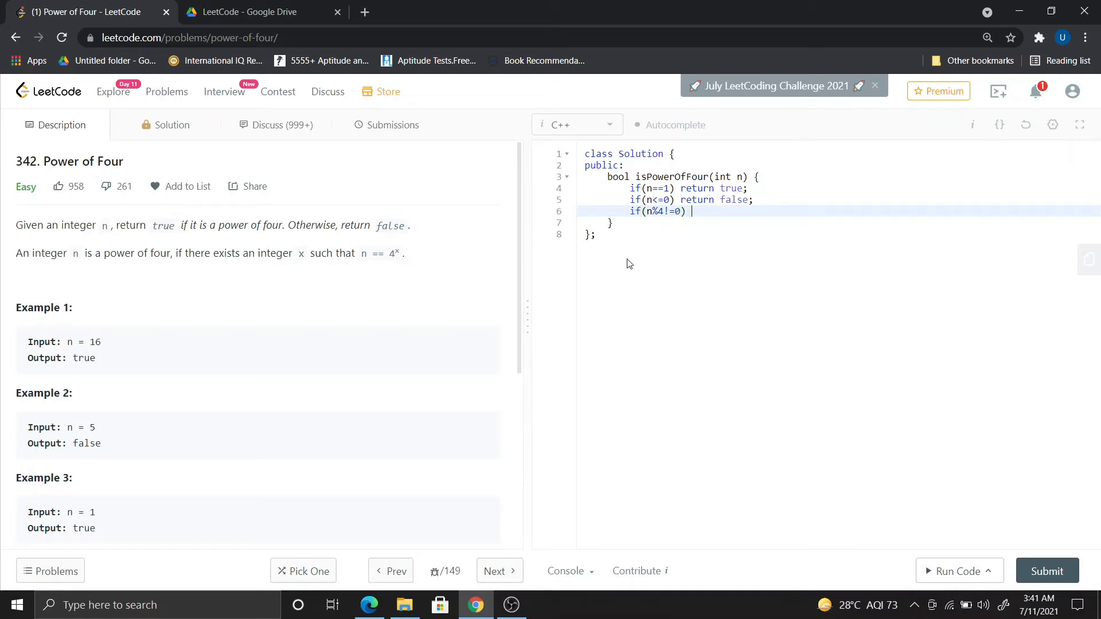
pyautogui.write('retur')
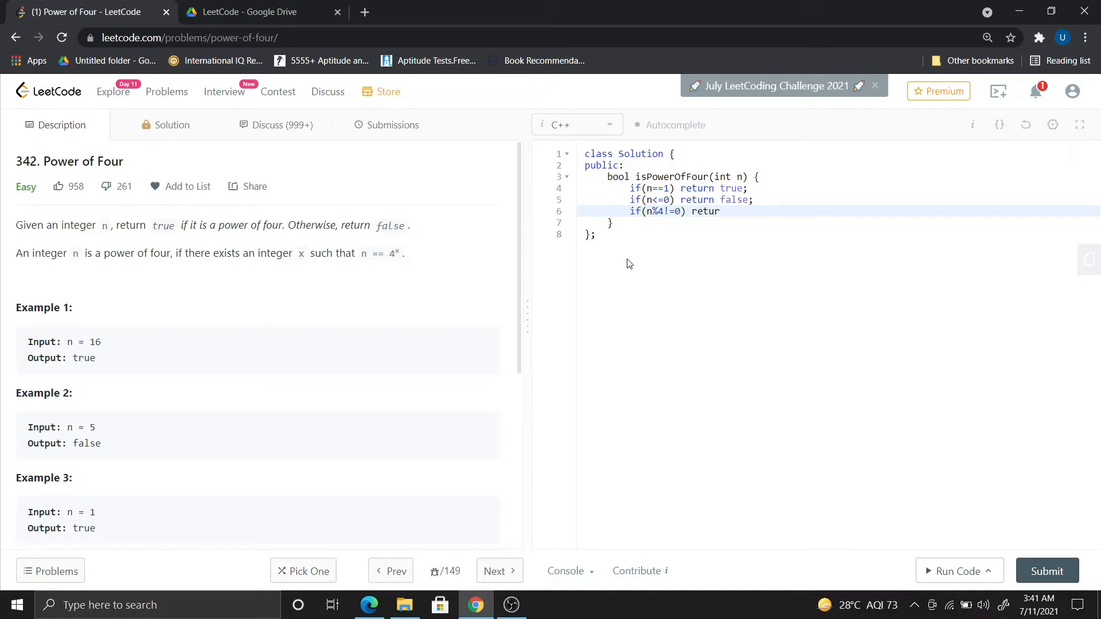
pyautogui.write('n false;')
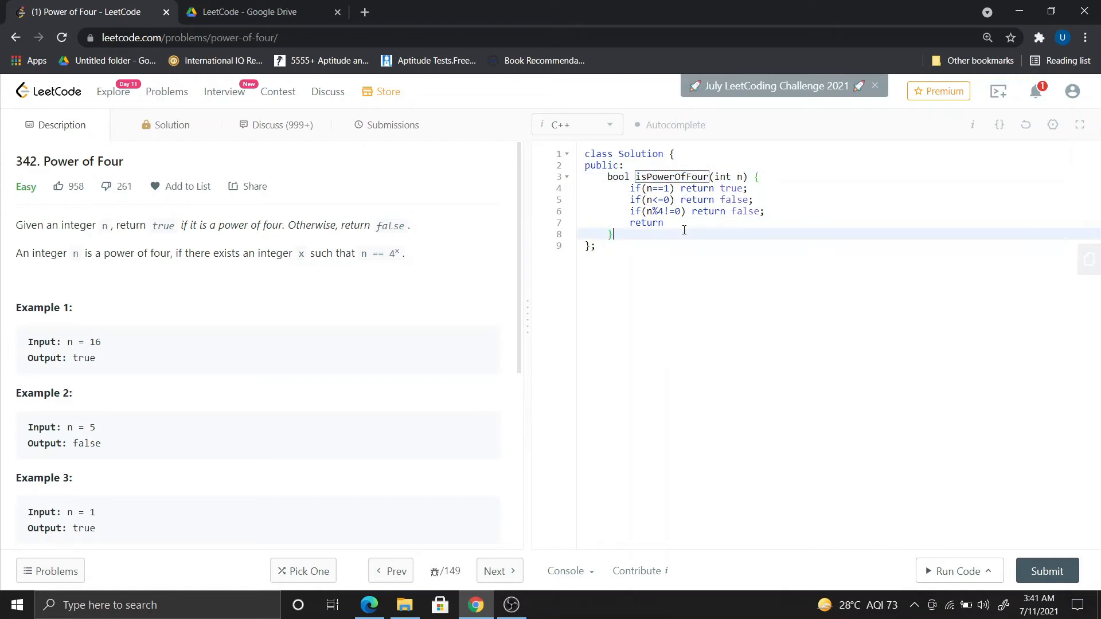
pyautogui.write('isPowerOfFour')
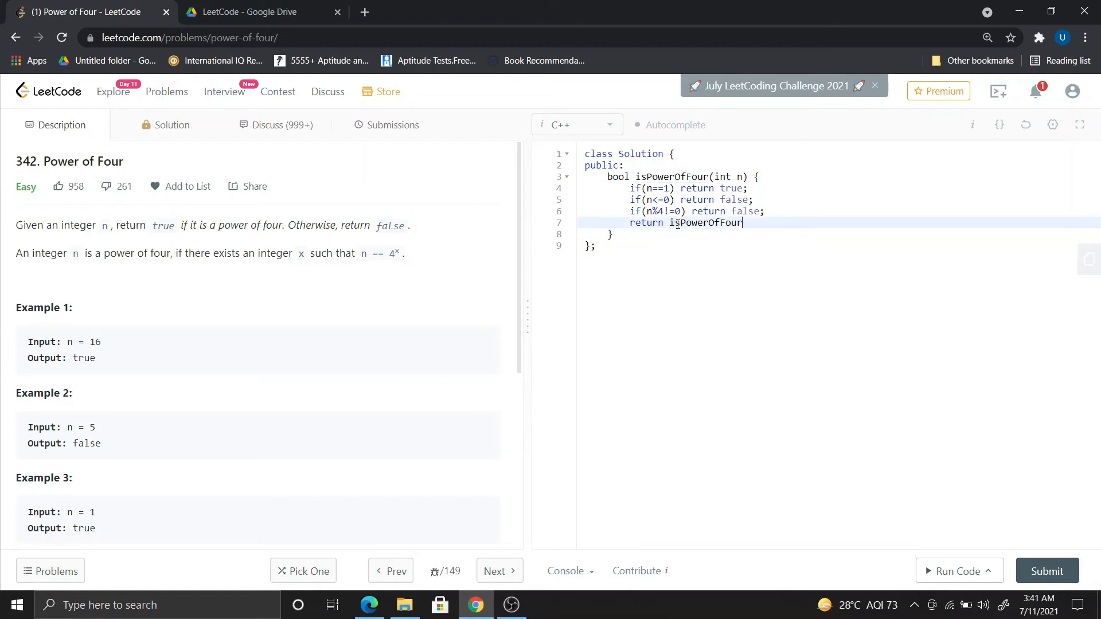
pyautogui.write('(n/4);')
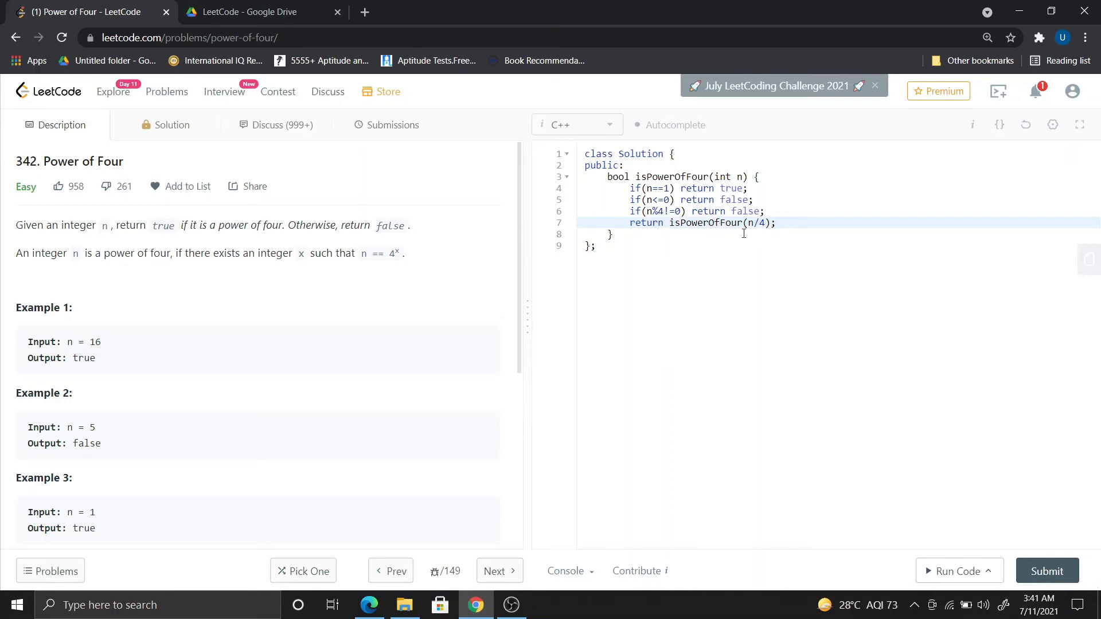
pyautogui.moveTo(662, 158)
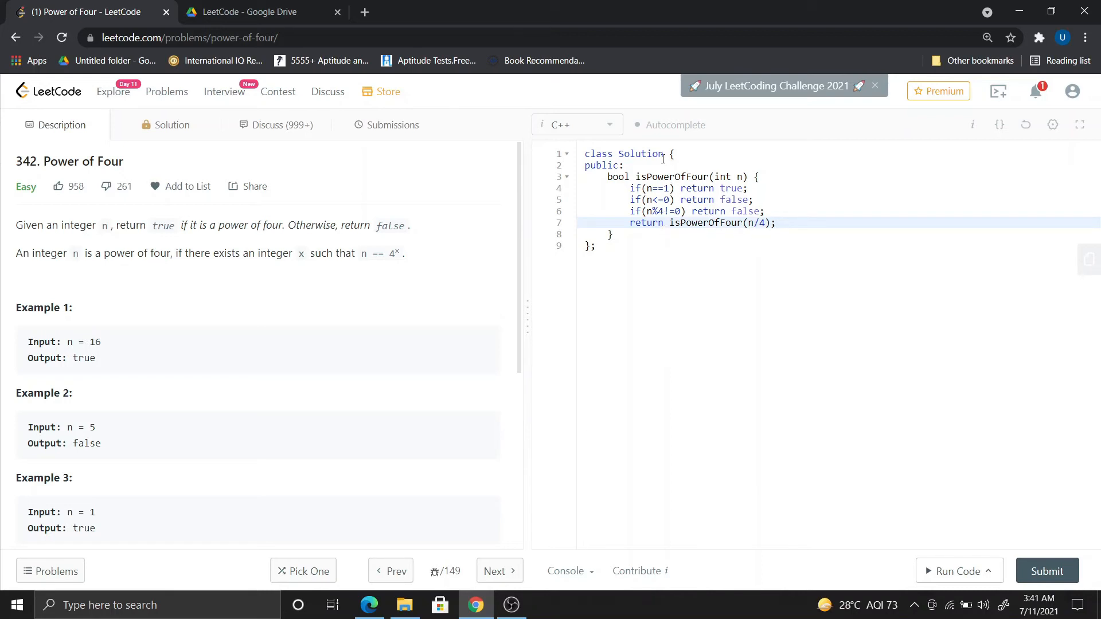
pyautogui.click(773, 222)
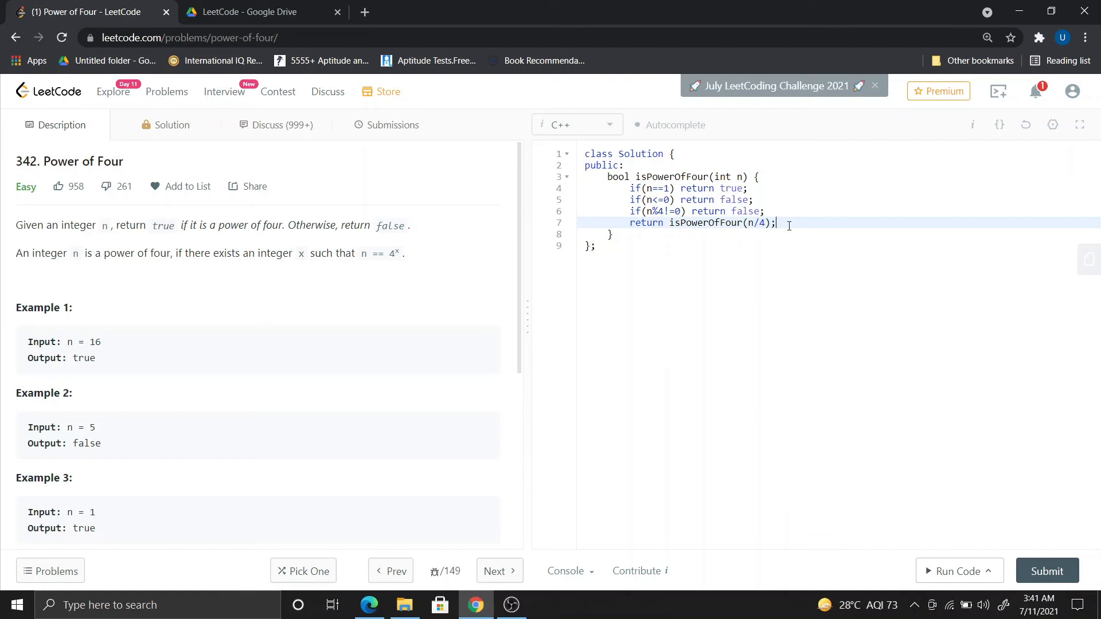
pyautogui.moveTo(775, 223)
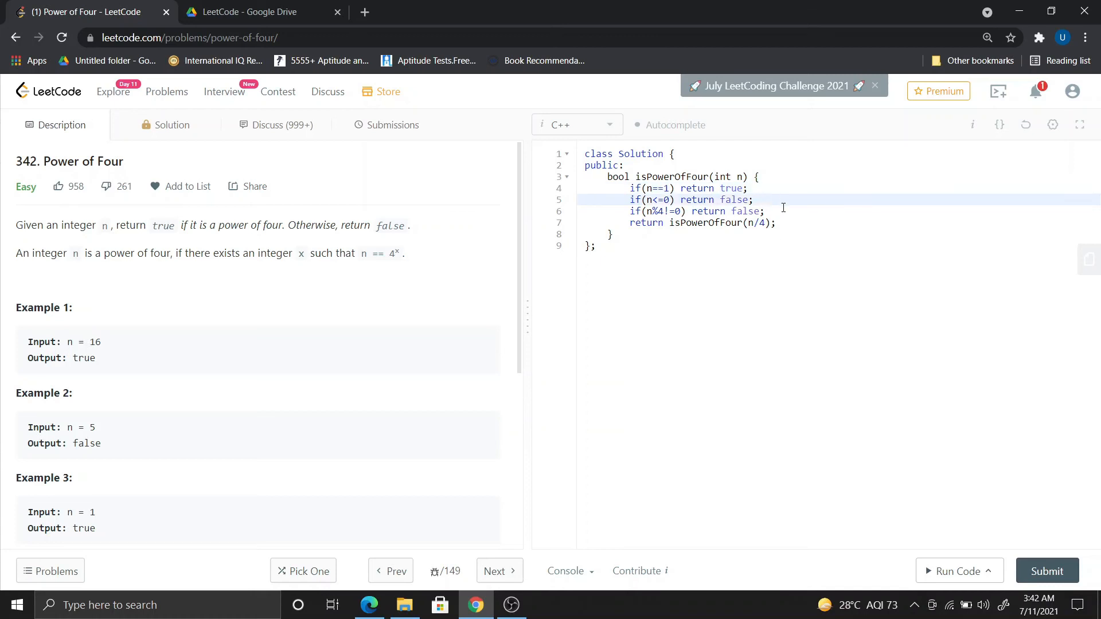
# Run the solution on the example input 16, then submit it for judging
pyautogui.click(954, 570)
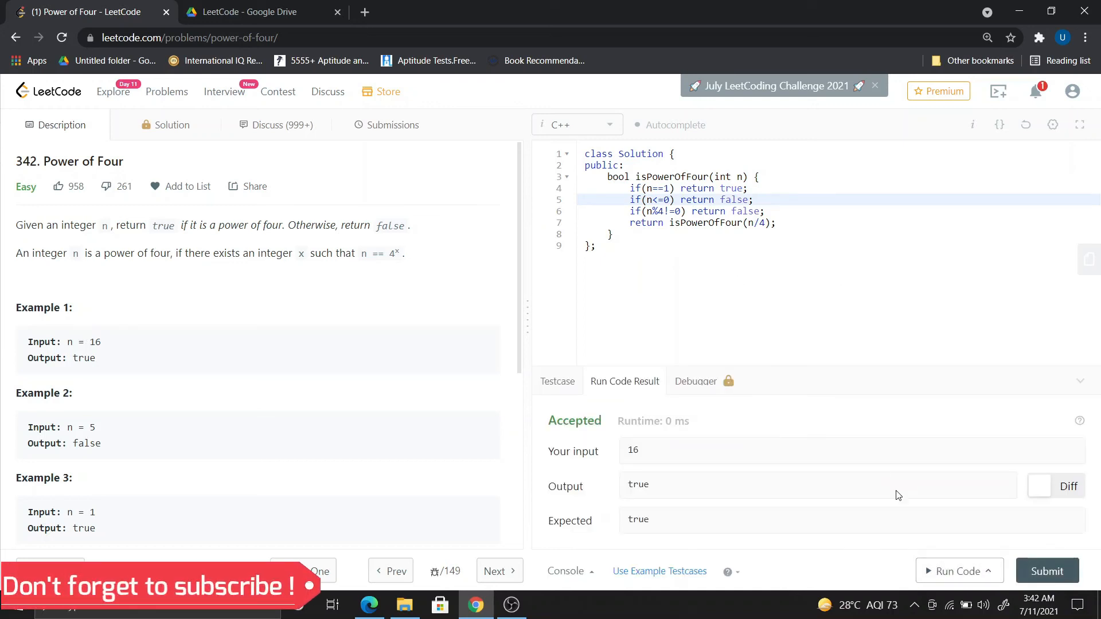
pyautogui.click(1046, 570)
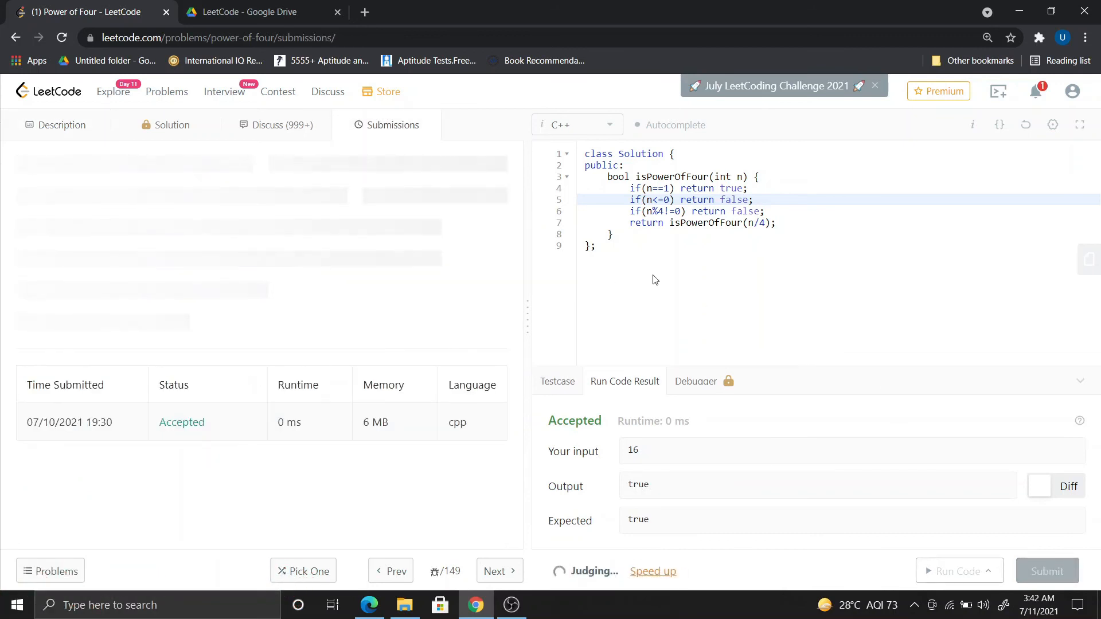
# Confirm the Success result with 0 ms runtime, then go back to the problem Description
pyautogui.click(1046, 570)
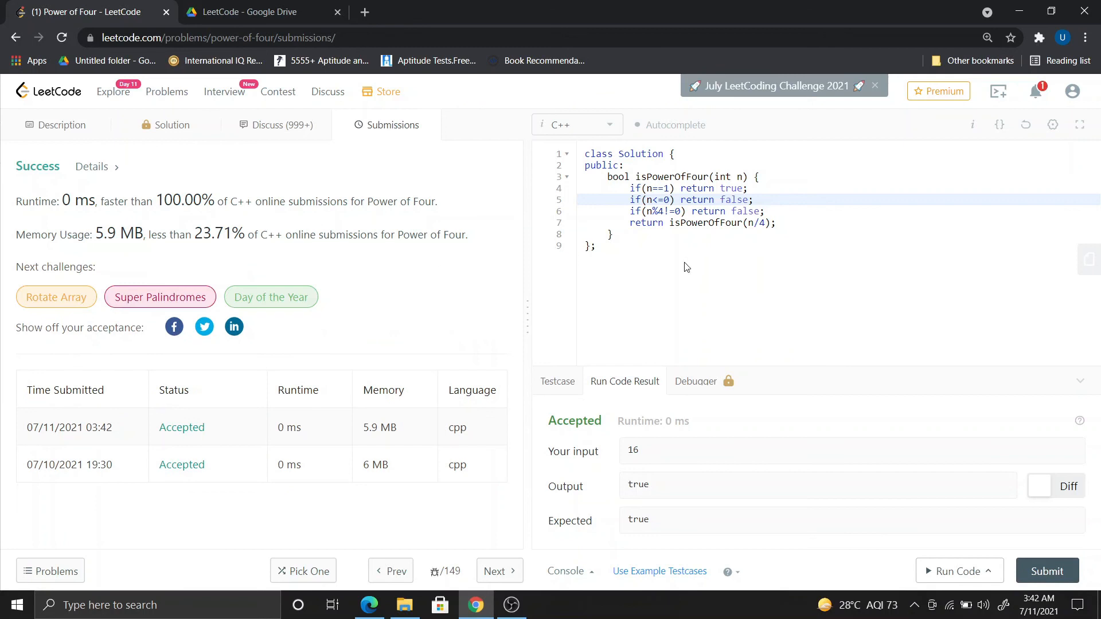
pyautogui.moveTo(741, 247)
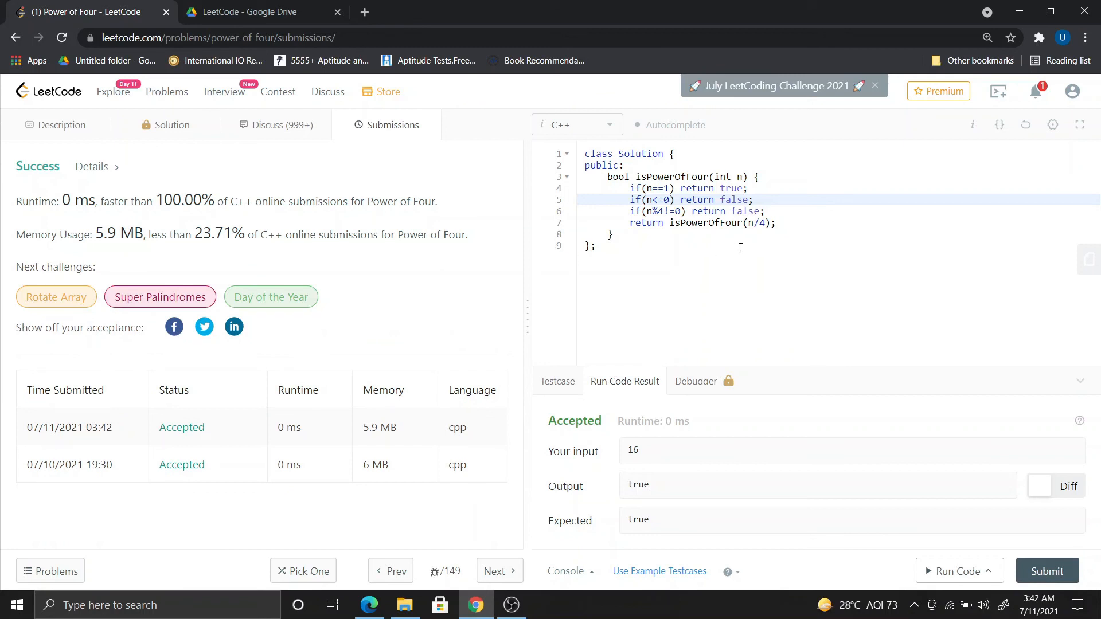
pyautogui.moveTo(64, 124)
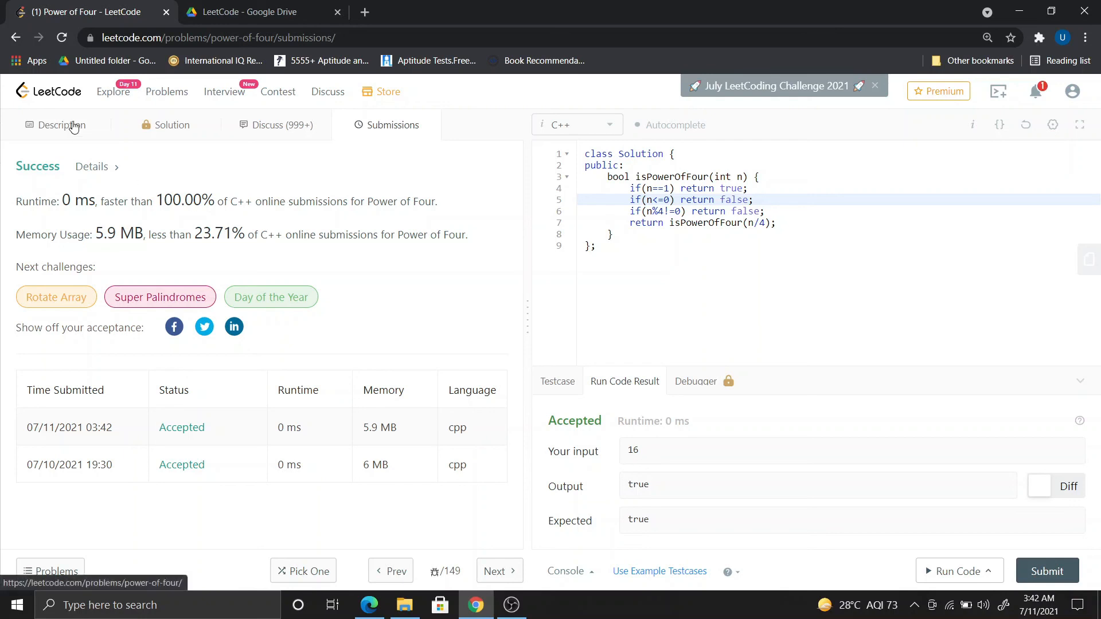
pyautogui.click(63, 125)
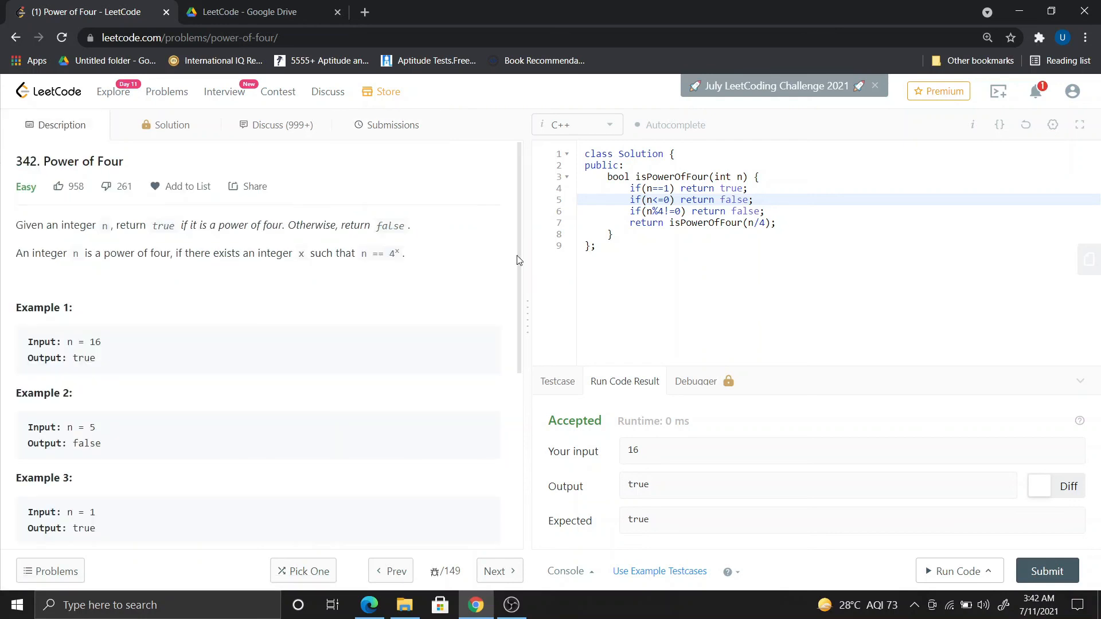